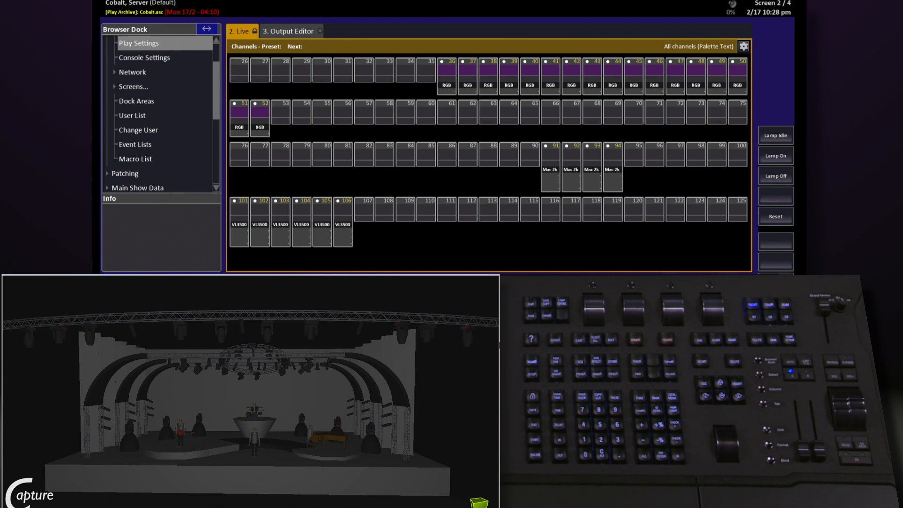
Show the Output Editor listing patched channels by output address beside the Capture visualiser.
click(288, 30)
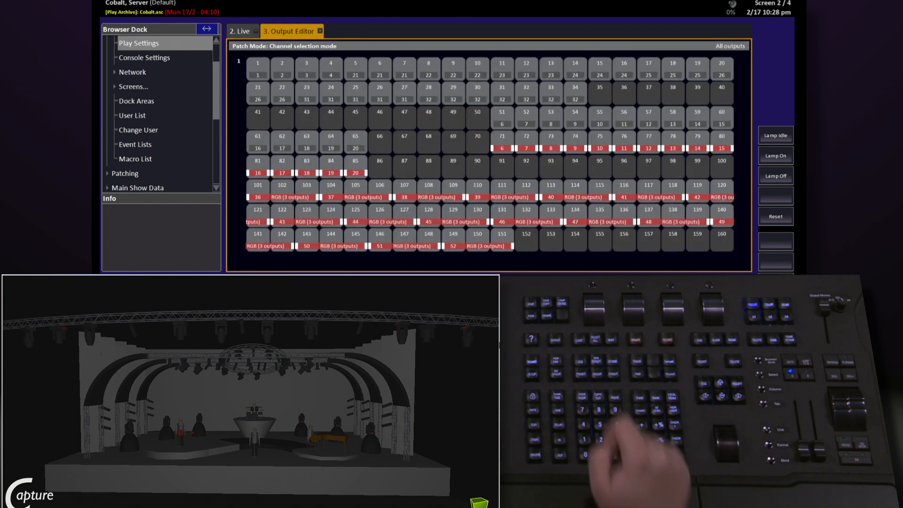